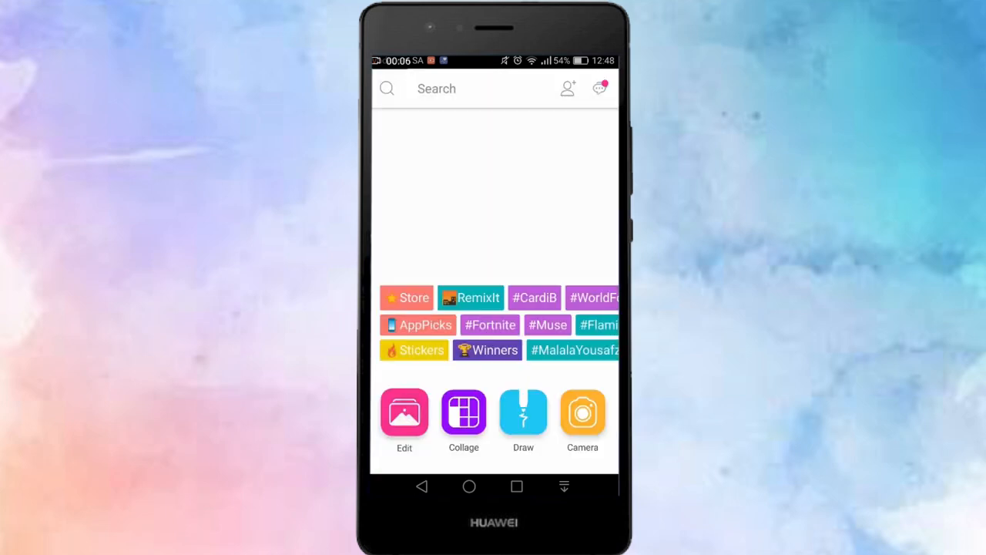
Start an edit and choose the dark chandelier photo from the Recent gallery
{"action": "left_click", "coordinate": [404, 413]}
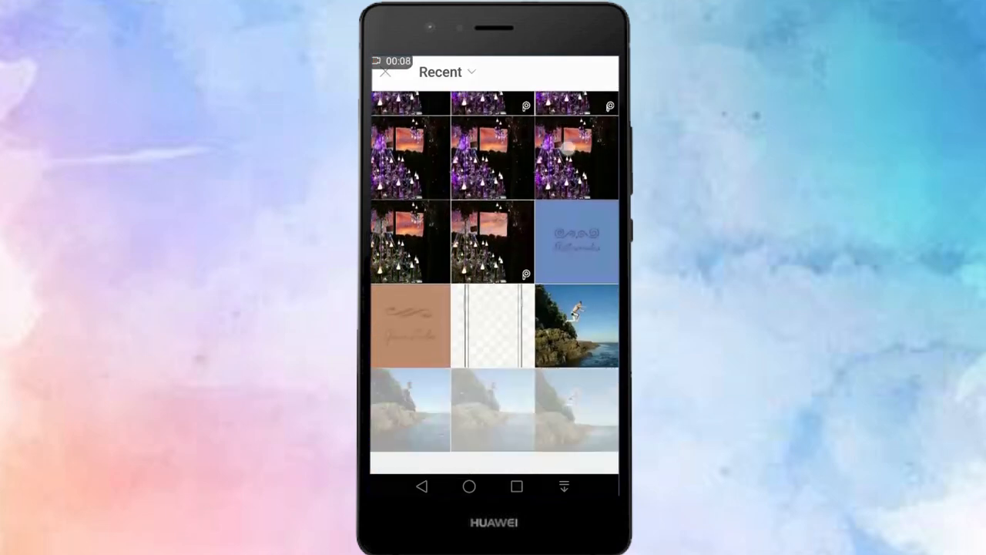
{"action": "scroll", "scroll_direction": "down", "scroll_amount": 3}
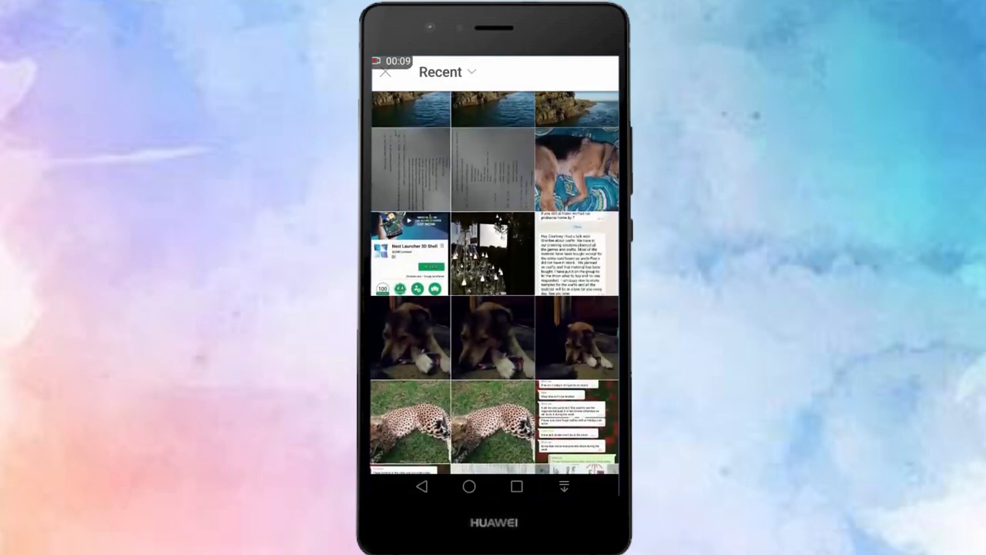
{"action": "scroll", "scroll_direction": "down", "scroll_amount": 3}
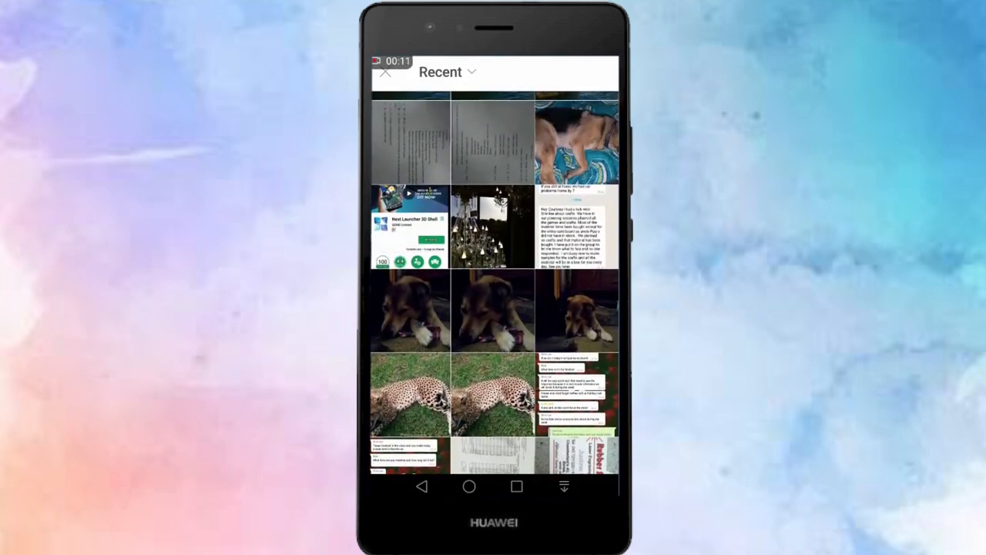
{"action": "left_click", "coordinate": [493, 224]}
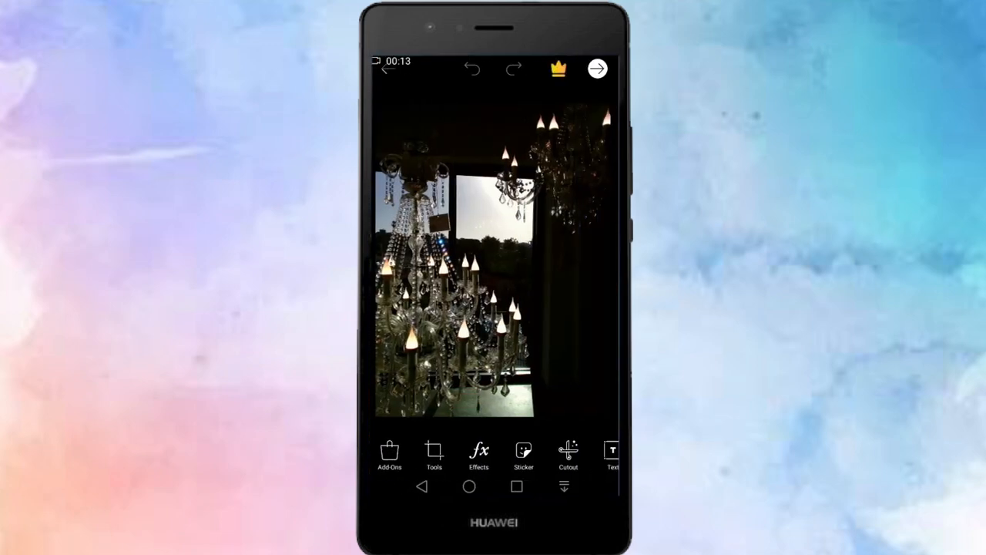
Search the sticker library's Discover section for 'sunset' stickers
{"action": "left_click", "coordinate": [524, 453]}
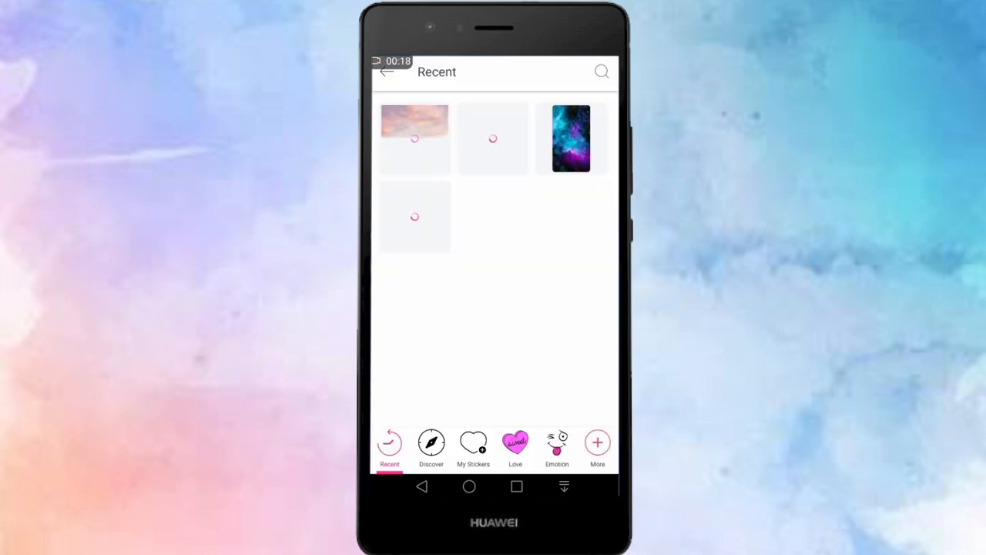
{"action": "left_click", "coordinate": [432, 446]}
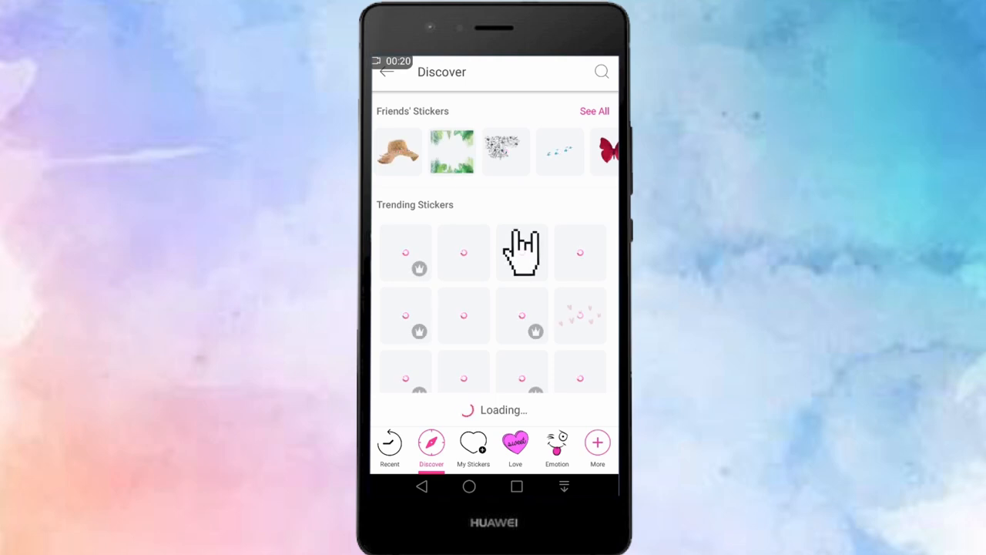
{"action": "left_click", "coordinate": [601, 73]}
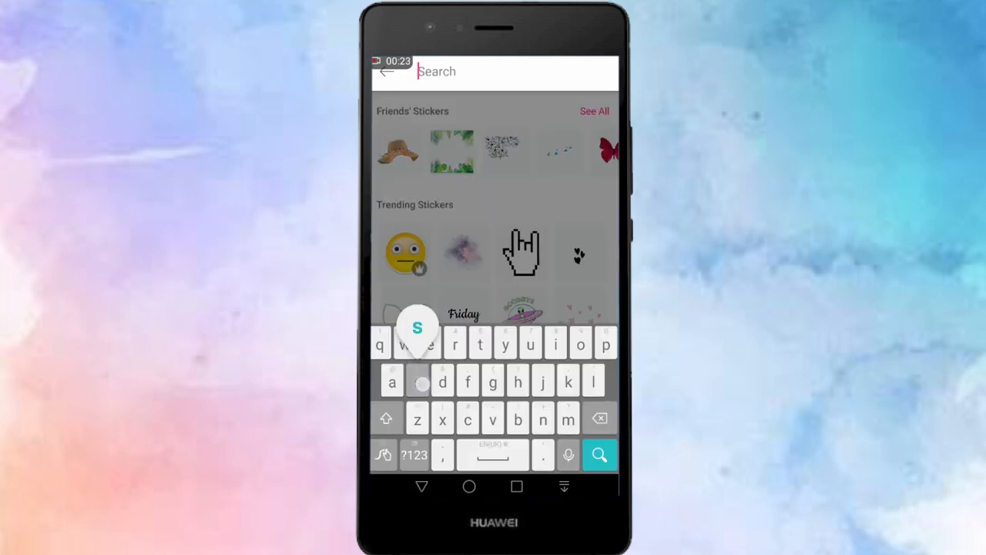
{"action": "type", "text": "sunset"}
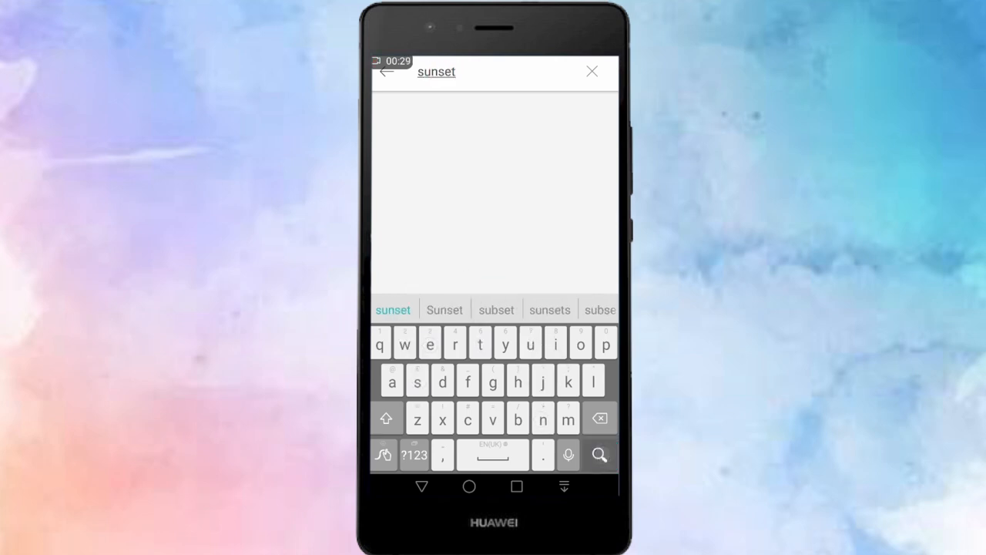
{"action": "left_click", "coordinate": [600, 453]}
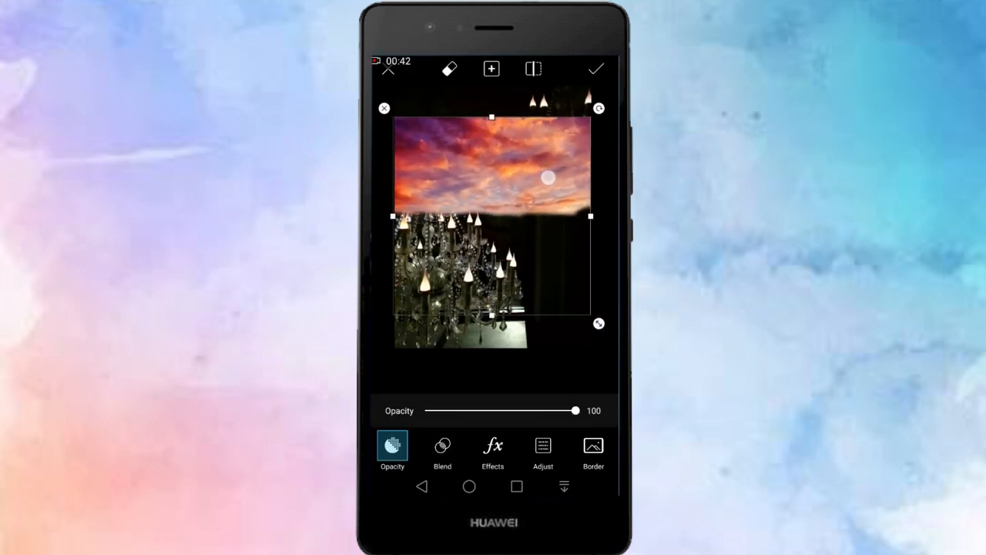
Lower the sunset sticker's opacity to 59 with the Opacity slider
{"action": "left_click_drag", "start_coordinate": [575, 410], "coordinate": [530, 410]}
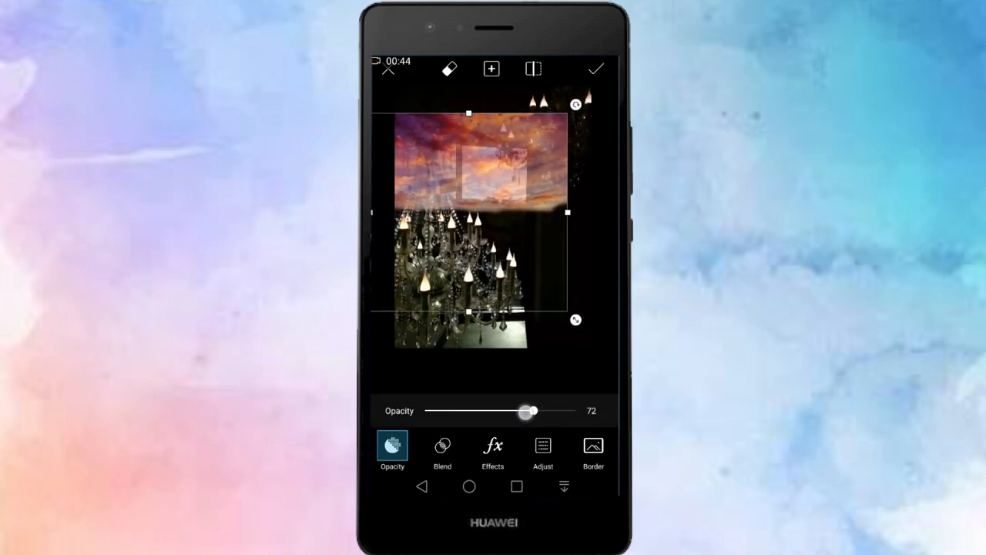
{"action": "left_click_drag", "start_coordinate": [532, 409], "coordinate": [514, 410]}
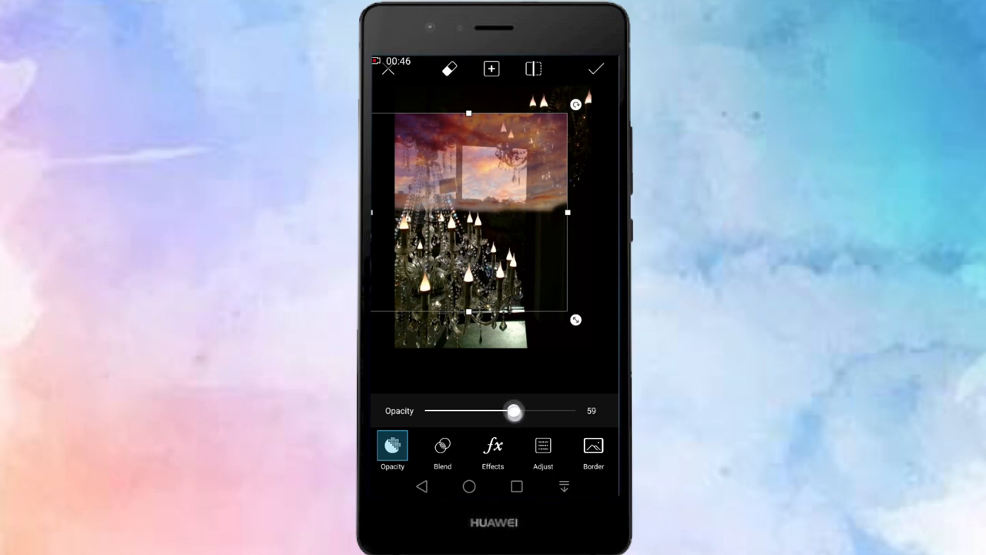
{"action": "left_click_drag", "start_coordinate": [515, 410], "coordinate": [511, 410]}
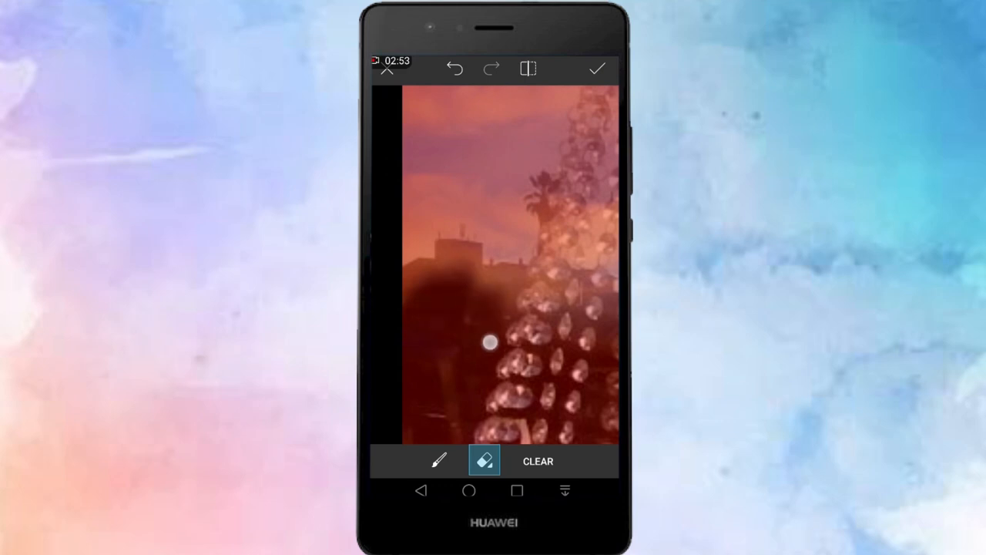
Erase the sunset sky sticker over the chandelier body and around the candles
{"action": "left_click_drag", "start_coordinate": [490, 341], "coordinate": [419, 265]}
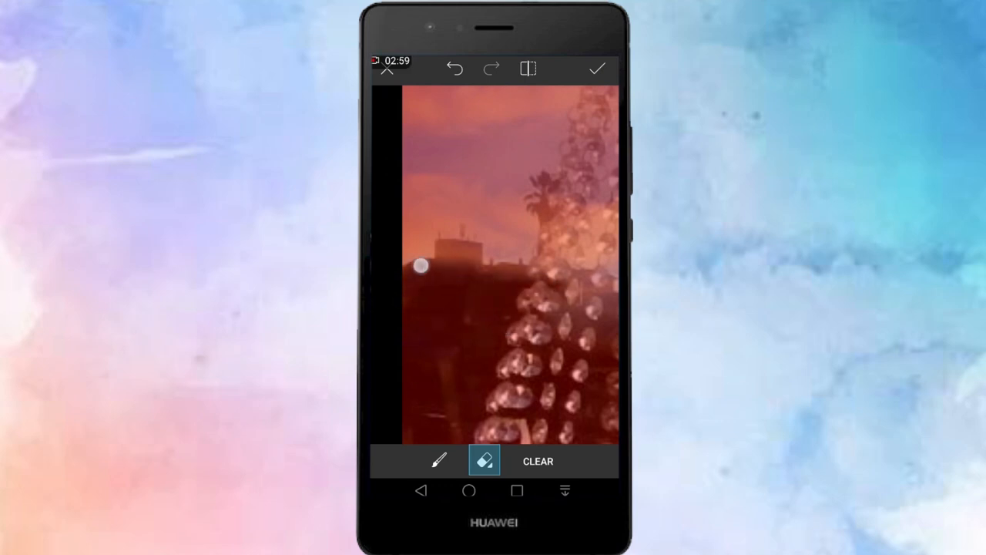
{"action": "left_click_drag", "start_coordinate": [422, 265], "coordinate": [521, 277]}
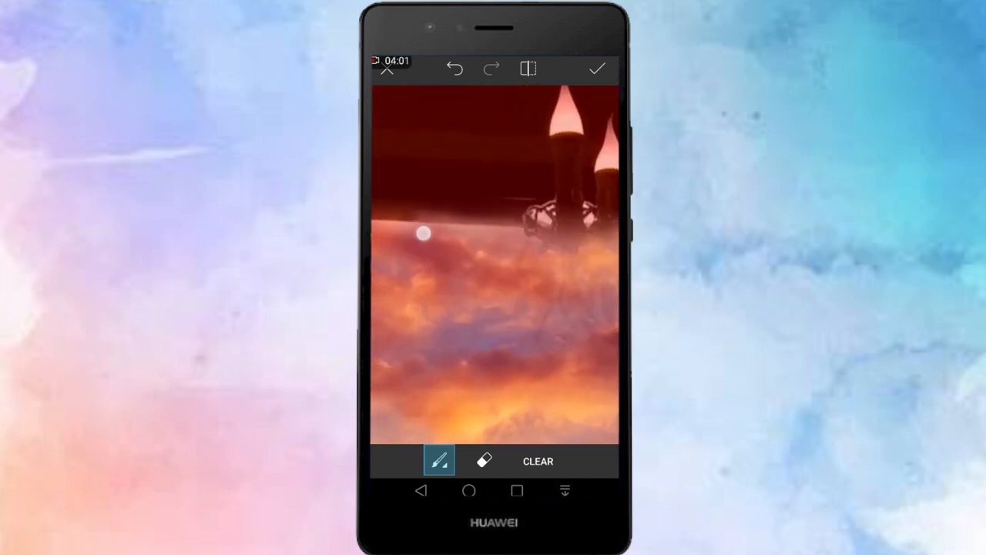
{"action": "left_click", "coordinate": [484, 459]}
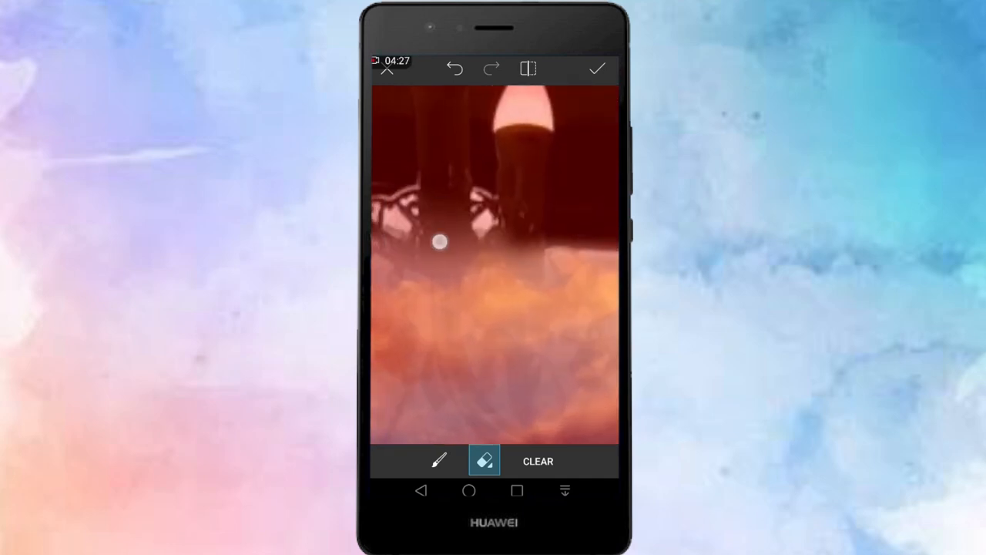
{"action": "left_click_drag", "start_coordinate": [439, 243], "coordinate": [539, 247]}
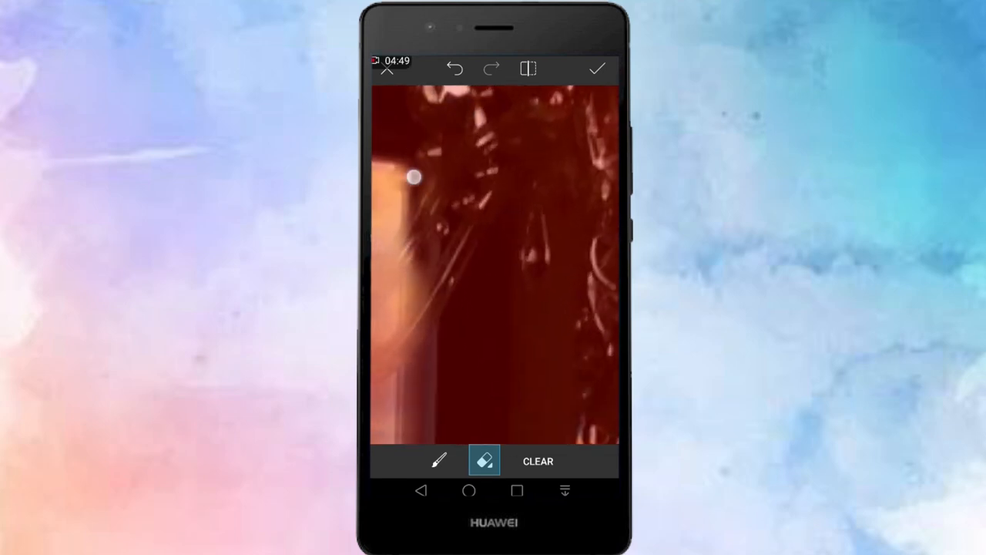
{"action": "left_click_drag", "start_coordinate": [412, 179], "coordinate": [419, 301]}
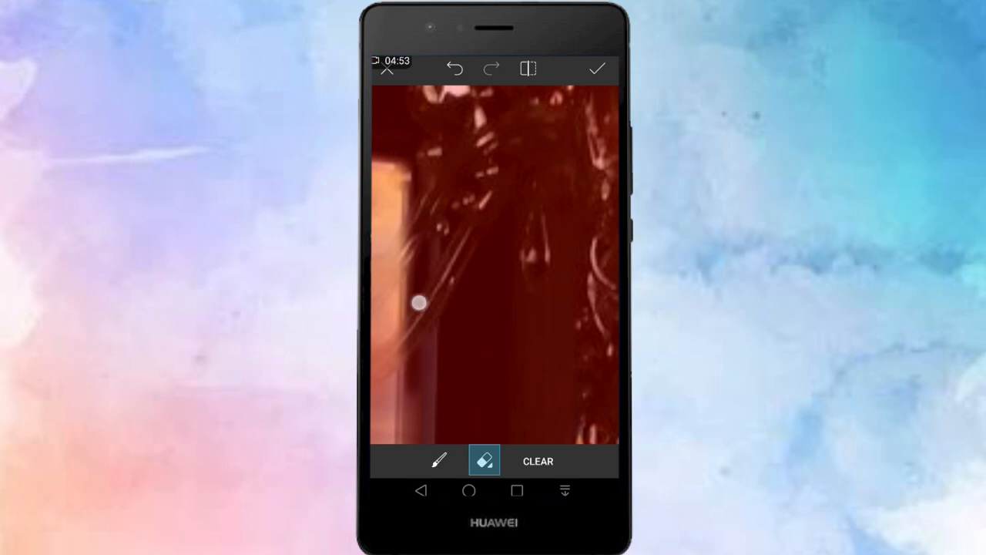
{"action": "left_click_drag", "start_coordinate": [419, 302], "coordinate": [459, 222]}
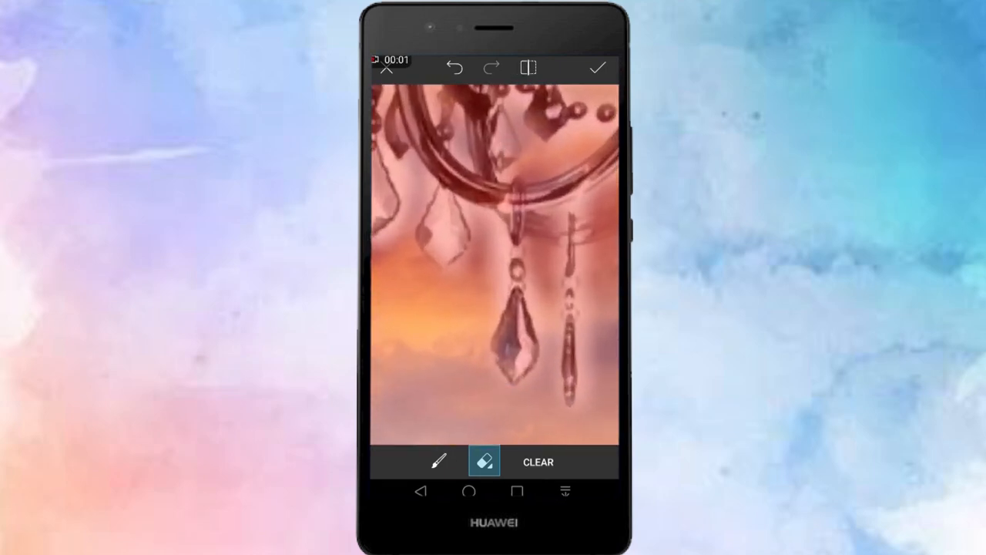
Restore sunset sky around the hanging crystals and adjust the sticker blend slider
{"action": "left_click", "coordinate": [439, 462]}
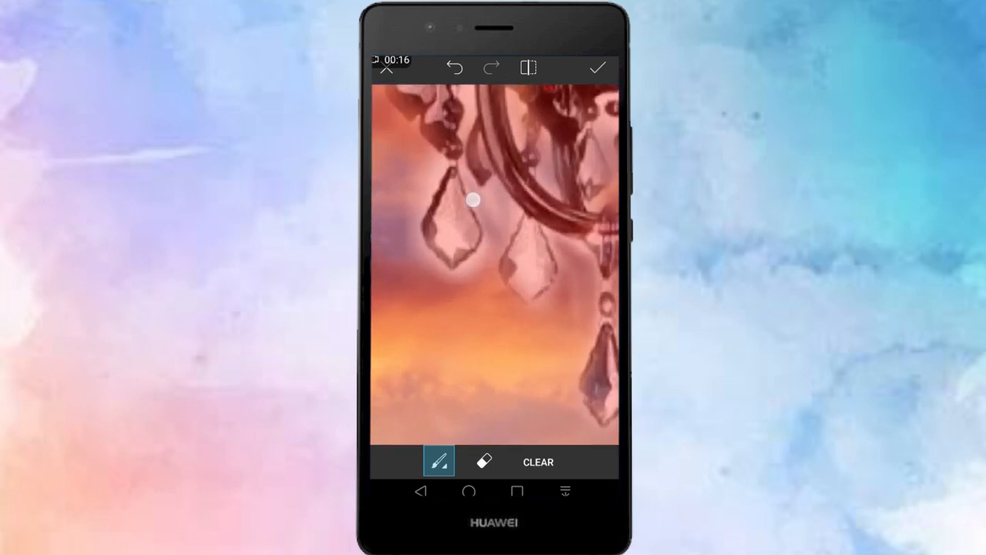
{"action": "left_click_drag", "start_coordinate": [471, 200], "coordinate": [422, 157]}
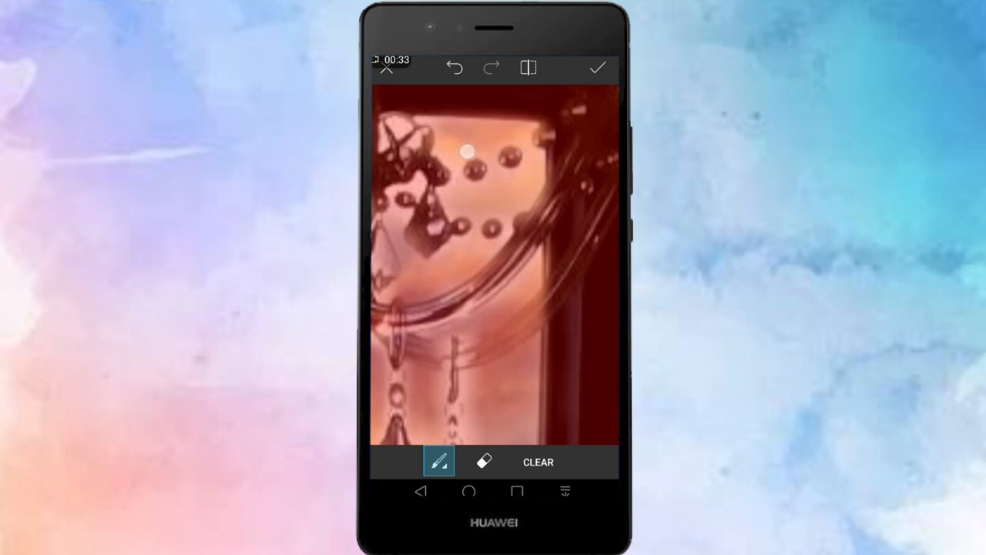
{"action": "left_click", "coordinate": [483, 462]}
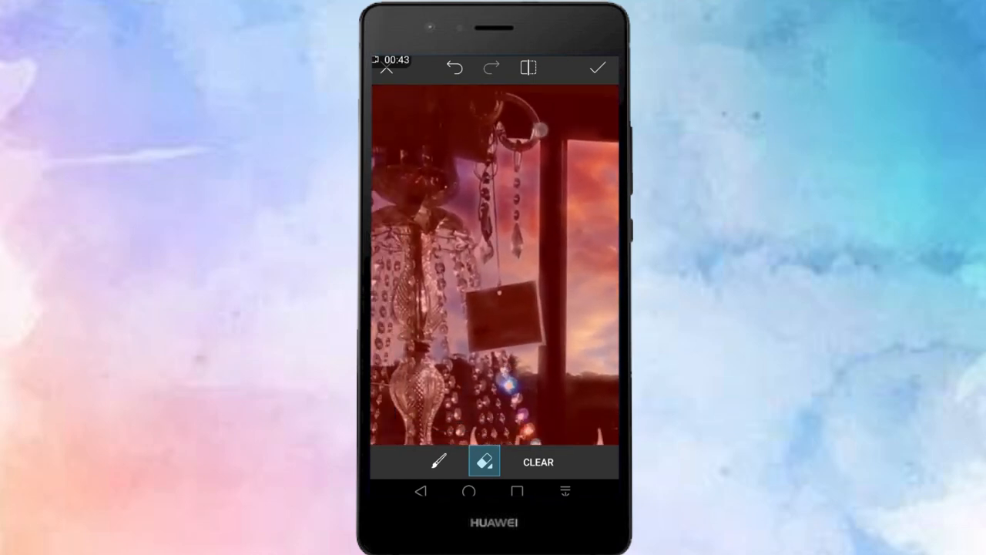
{"action": "left_click", "coordinate": [438, 461]}
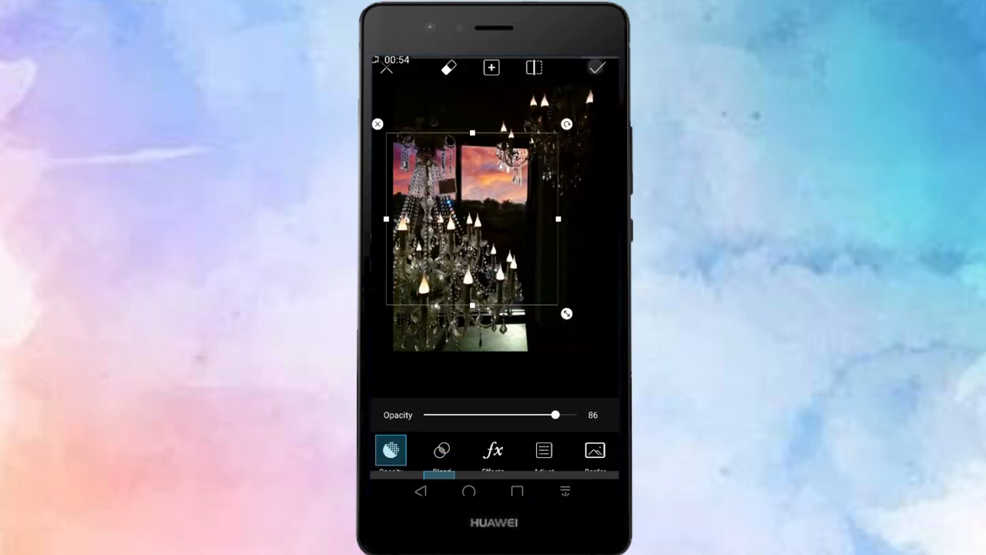
{"action": "left_click_drag", "start_coordinate": [555, 414], "coordinate": [578, 415]}
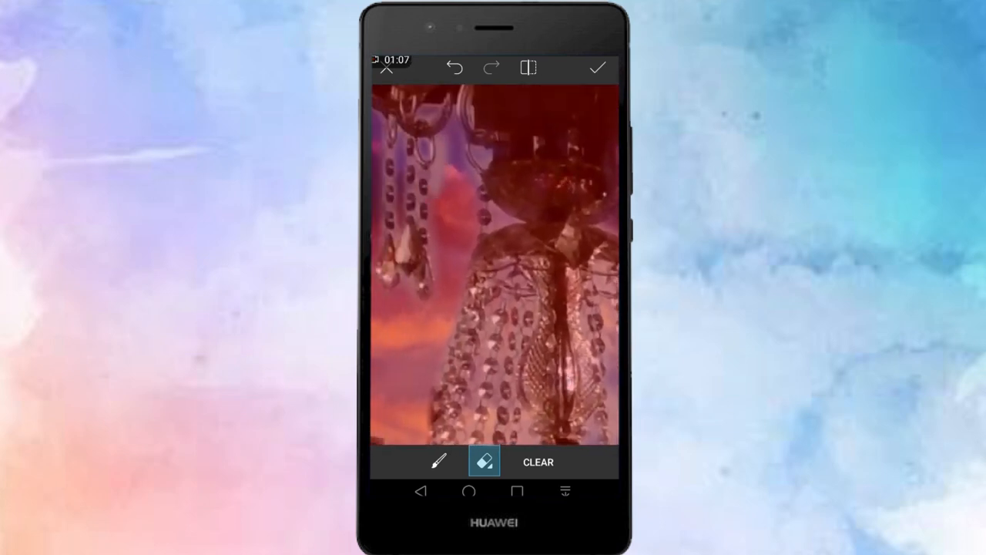
Paint sky back between the crystal strands and apply the finished sticker mask
{"action": "left_click", "coordinate": [438, 461]}
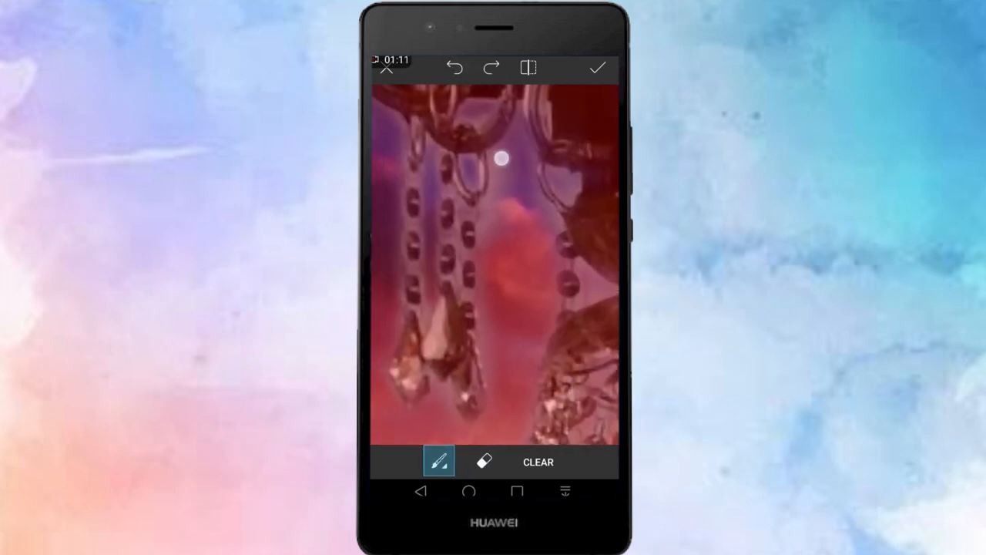
{"action": "left_click_drag", "start_coordinate": [500, 157], "coordinate": [505, 222]}
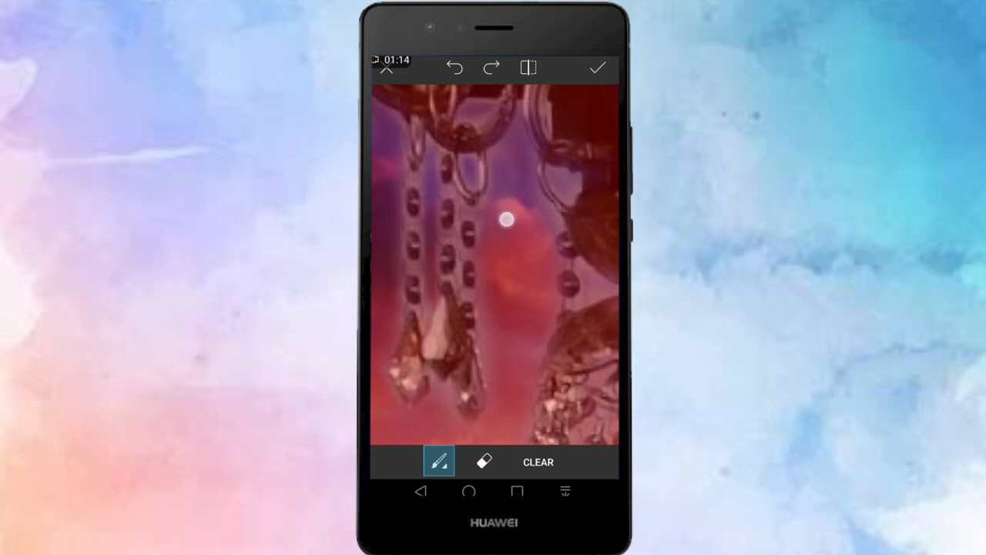
{"action": "left_click_drag", "start_coordinate": [505, 221], "coordinate": [431, 206]}
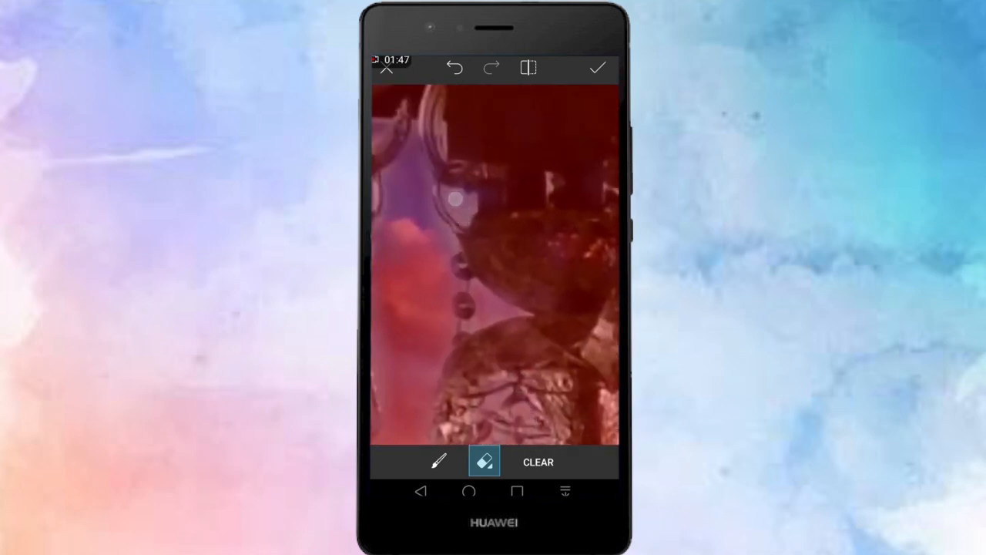
{"action": "left_click", "coordinate": [439, 460]}
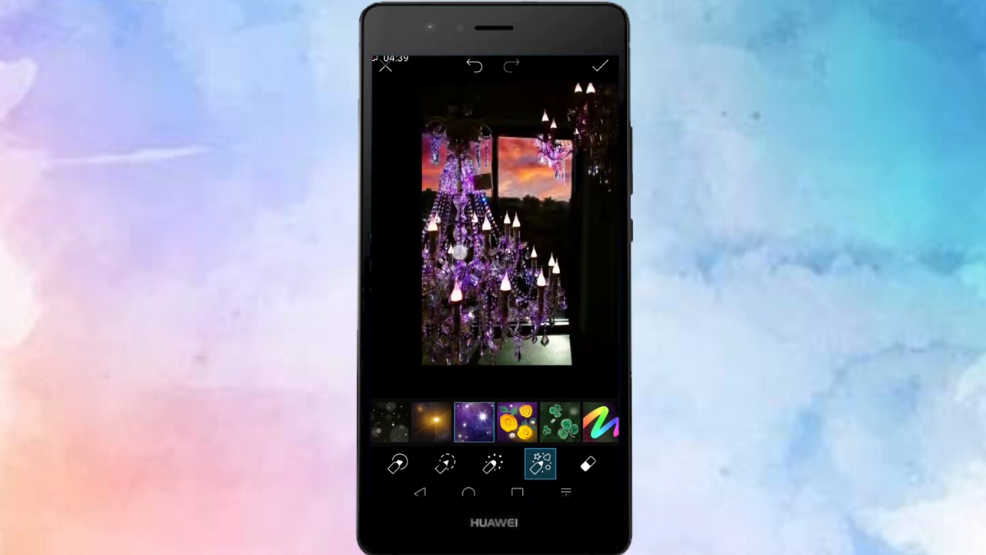
Switch to the effect eraser to clean up stray purple galaxy paint on the chandelier
{"action": "left_click", "coordinate": [588, 462]}
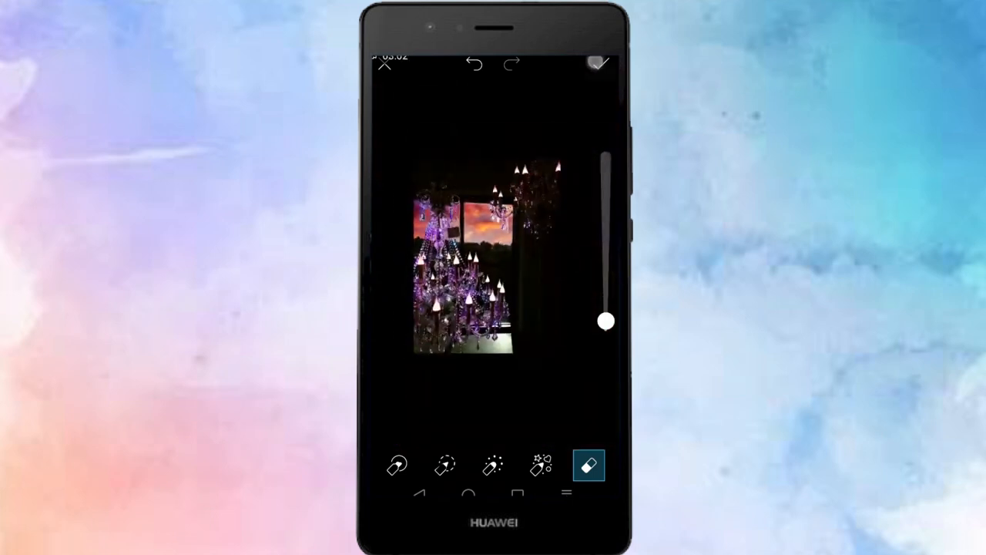
Paint white sparkles across the photo and continue to the Share screen
{"action": "left_click", "coordinate": [539, 465]}
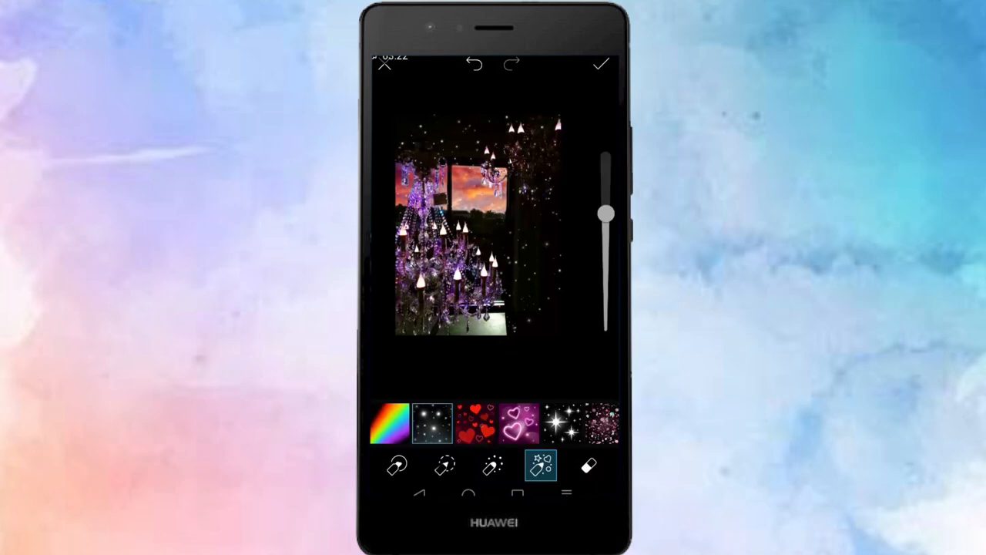
{"action": "left_click_drag", "start_coordinate": [604, 212], "coordinate": [604, 265]}
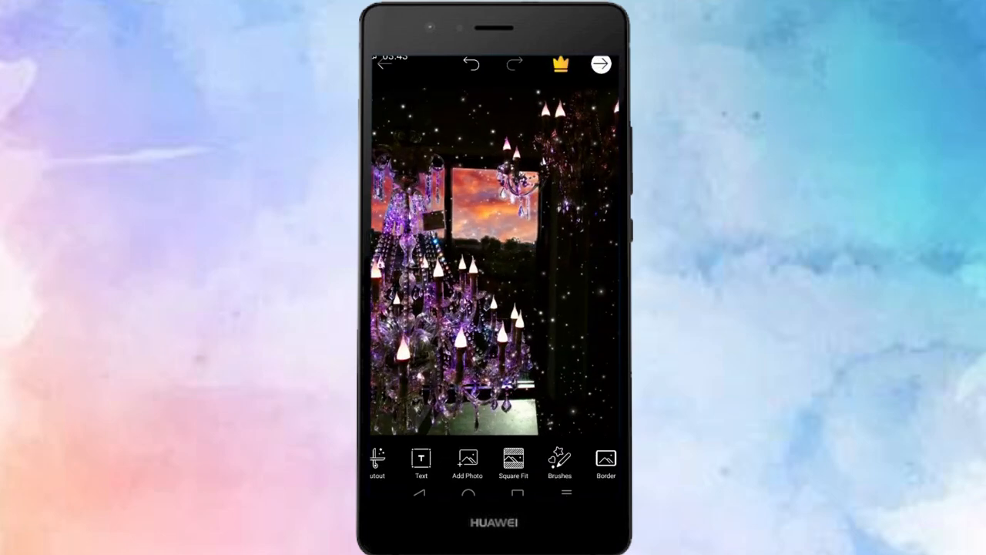
{"action": "left_click", "coordinate": [601, 65]}
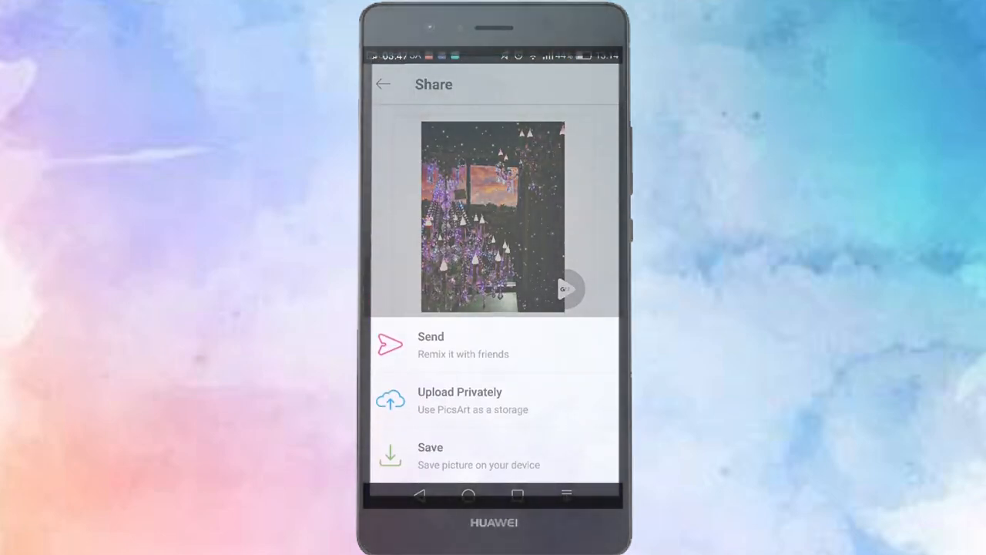